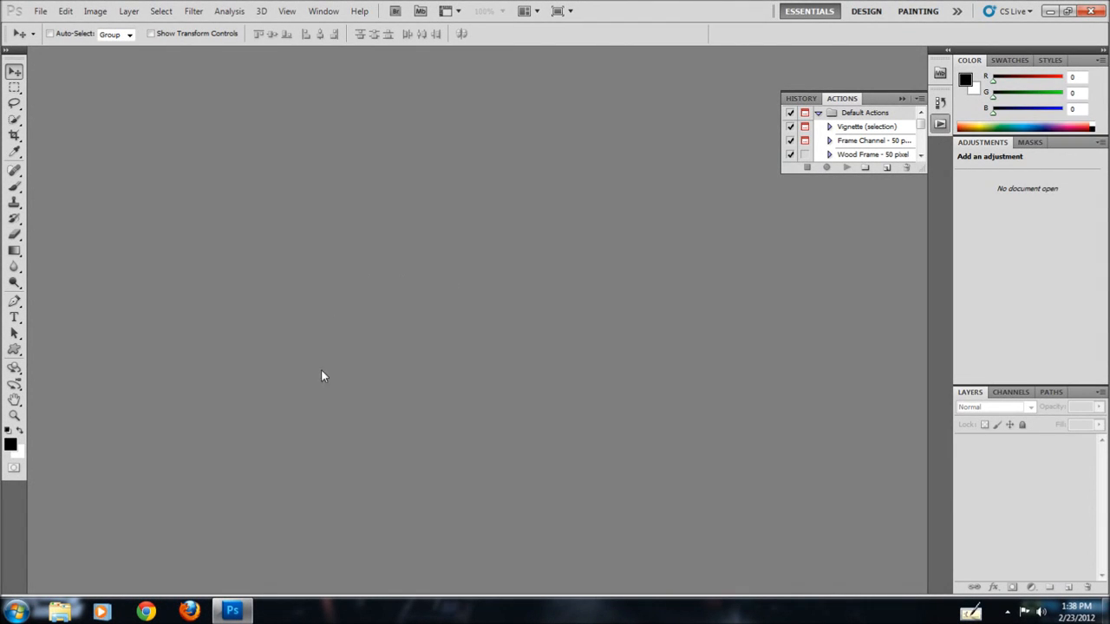
pyautogui.moveTo(904, 108)
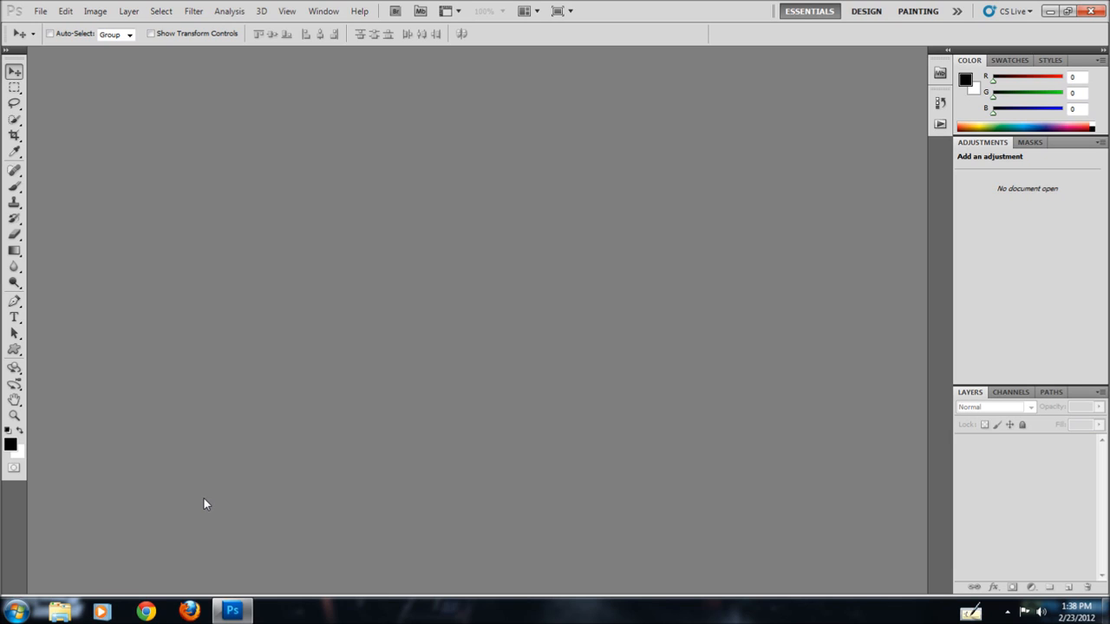
pyautogui.moveTo(228, 243)
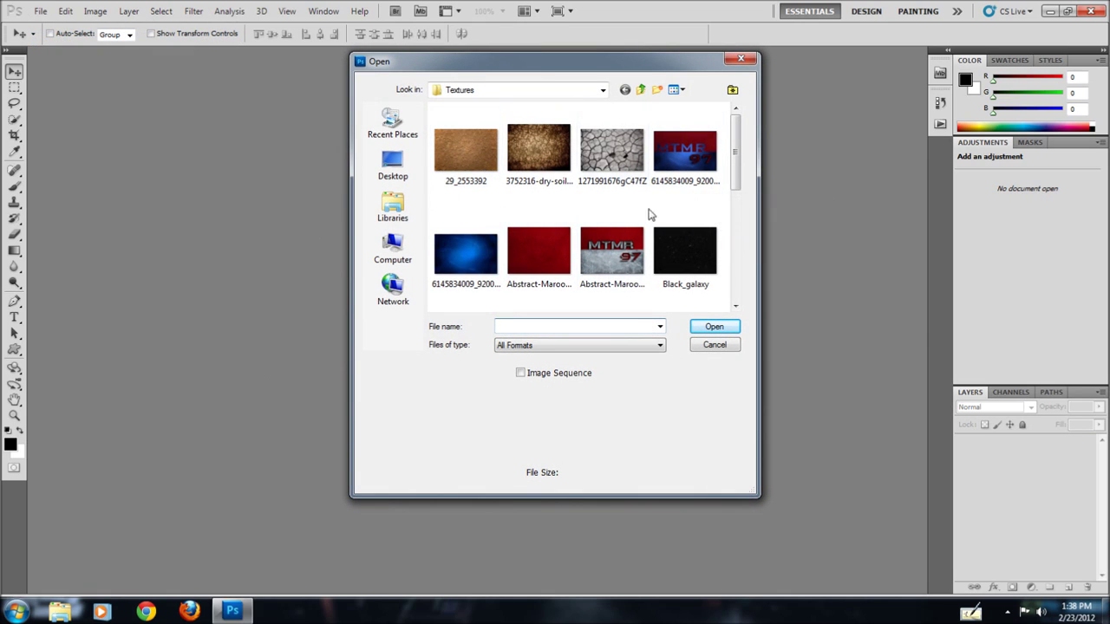
# Open the brown soil texture file 29_2553392.jpg from the Textures folder
pyautogui.click(466, 149)
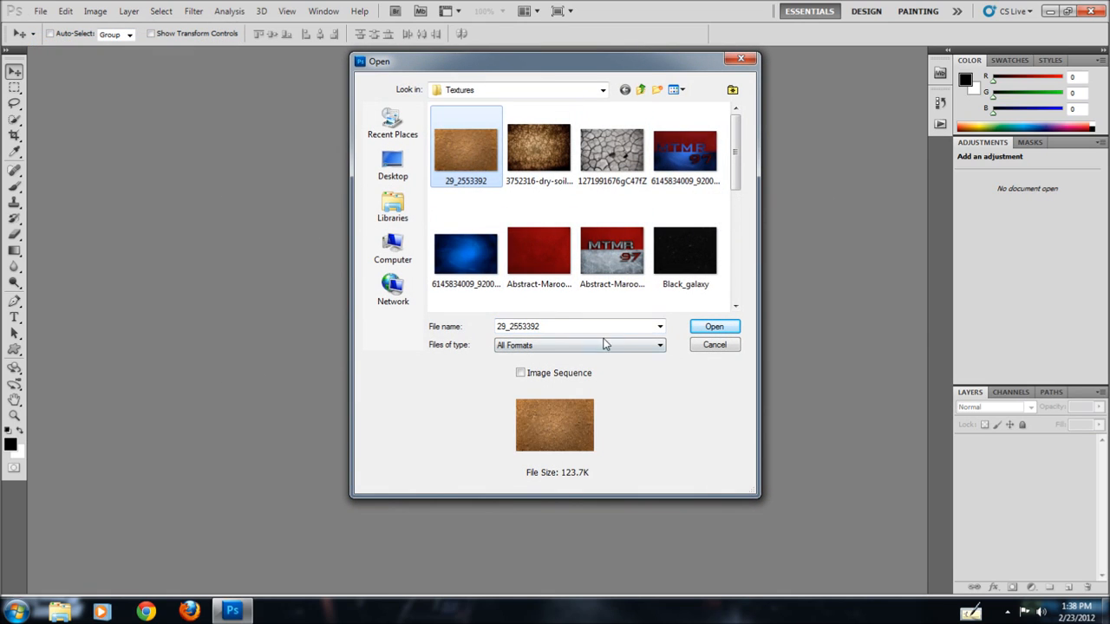
pyautogui.click(713, 326)
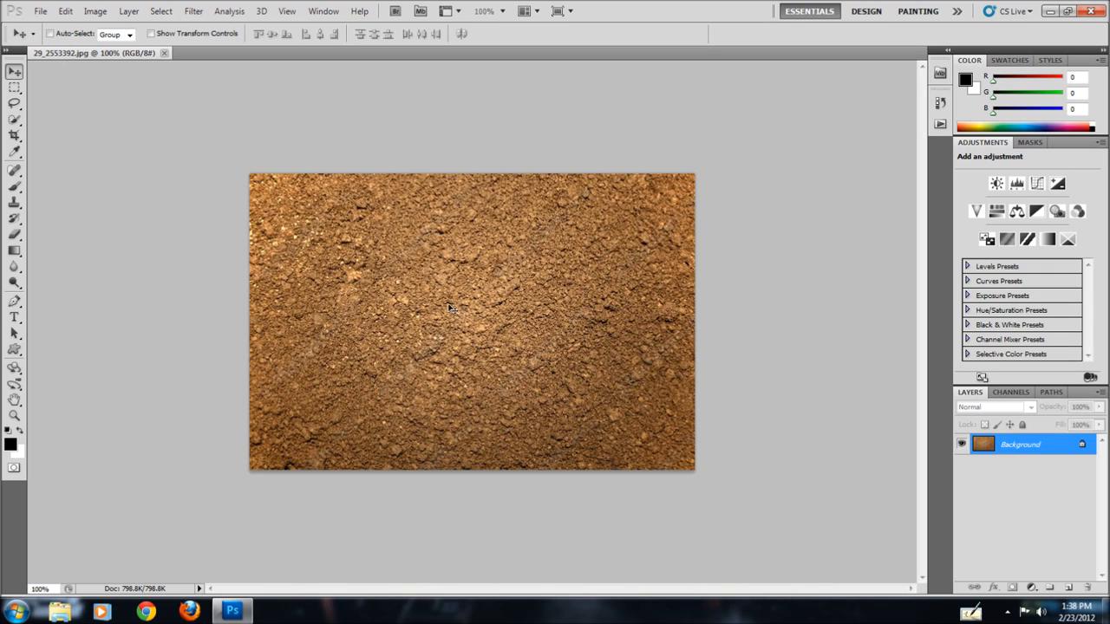
pyautogui.moveTo(1052, 540)
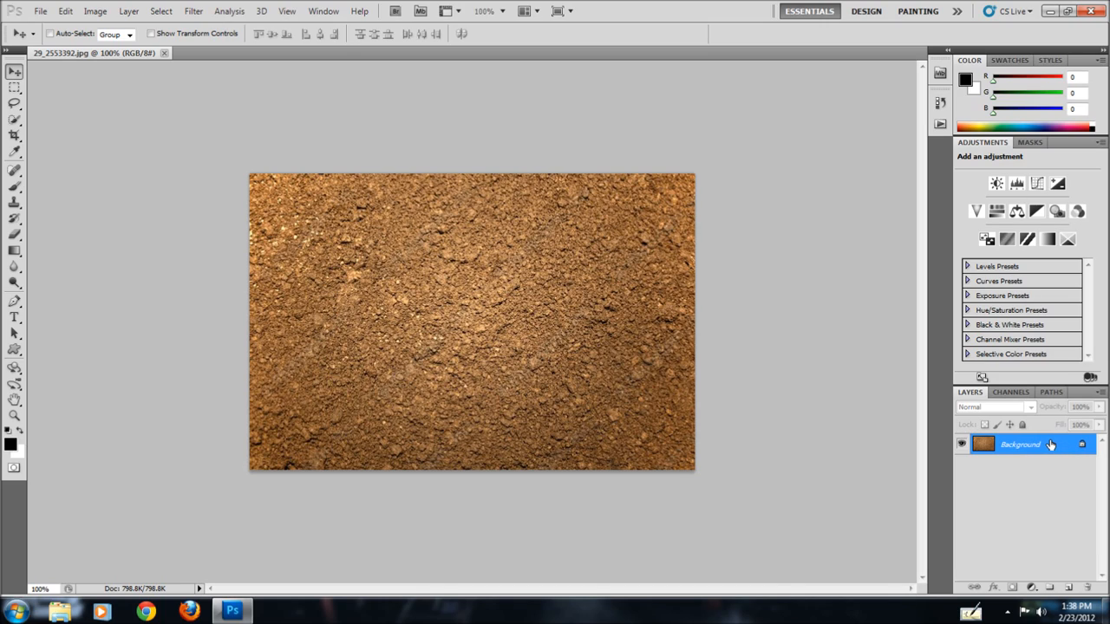
pyautogui.moveTo(378, 337)
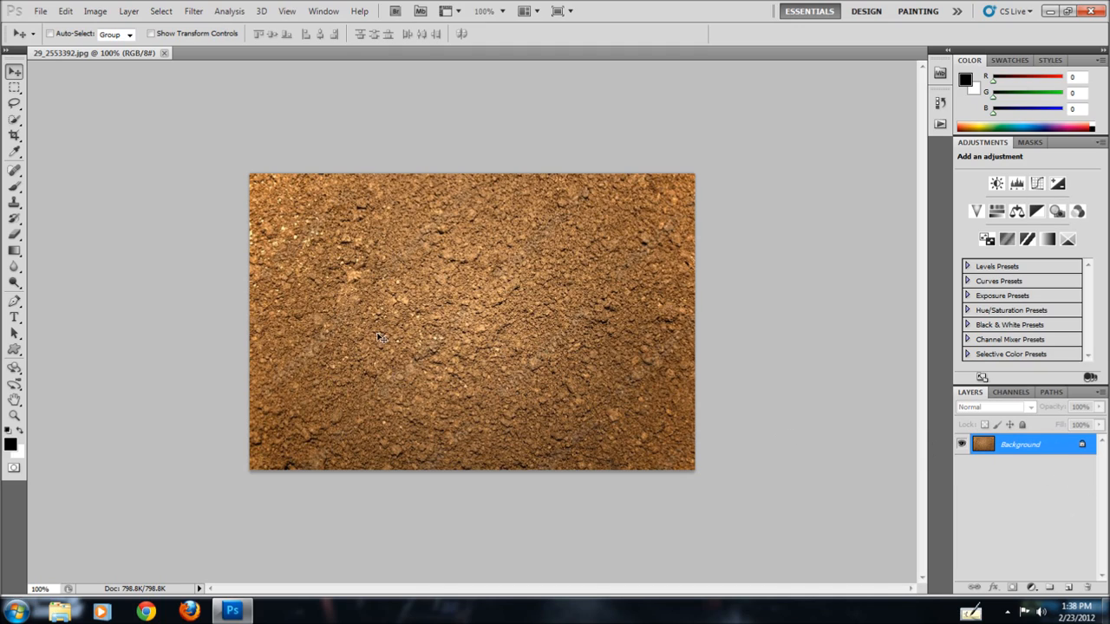
# Add a black text layer over the soil texture reading 'MTMR' with '97' below
pyautogui.click(15, 301)
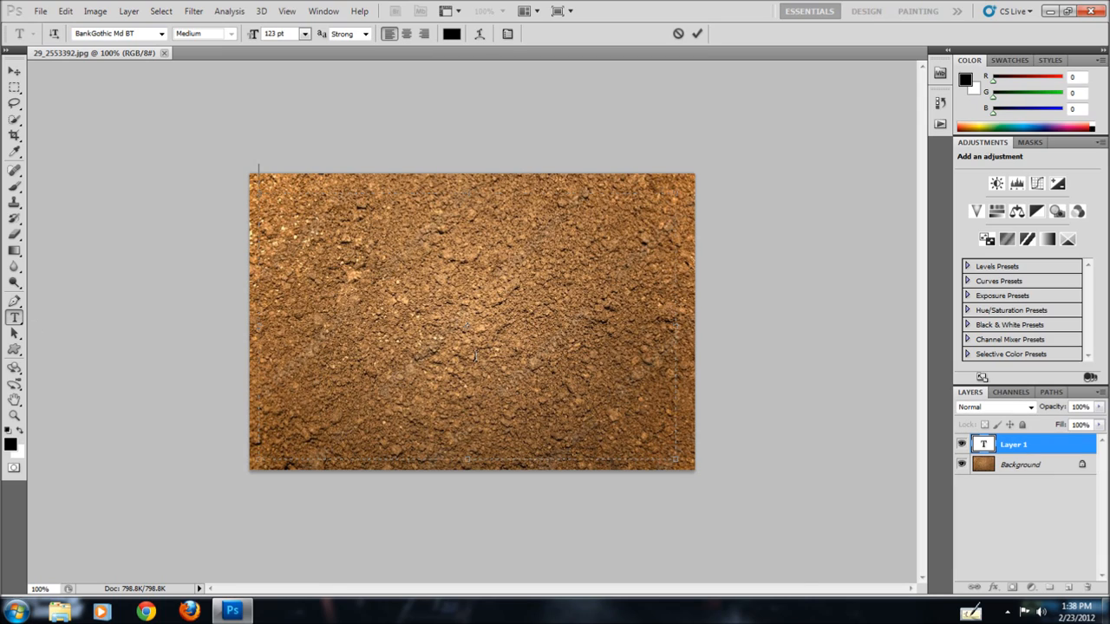
pyautogui.write('MTMR')
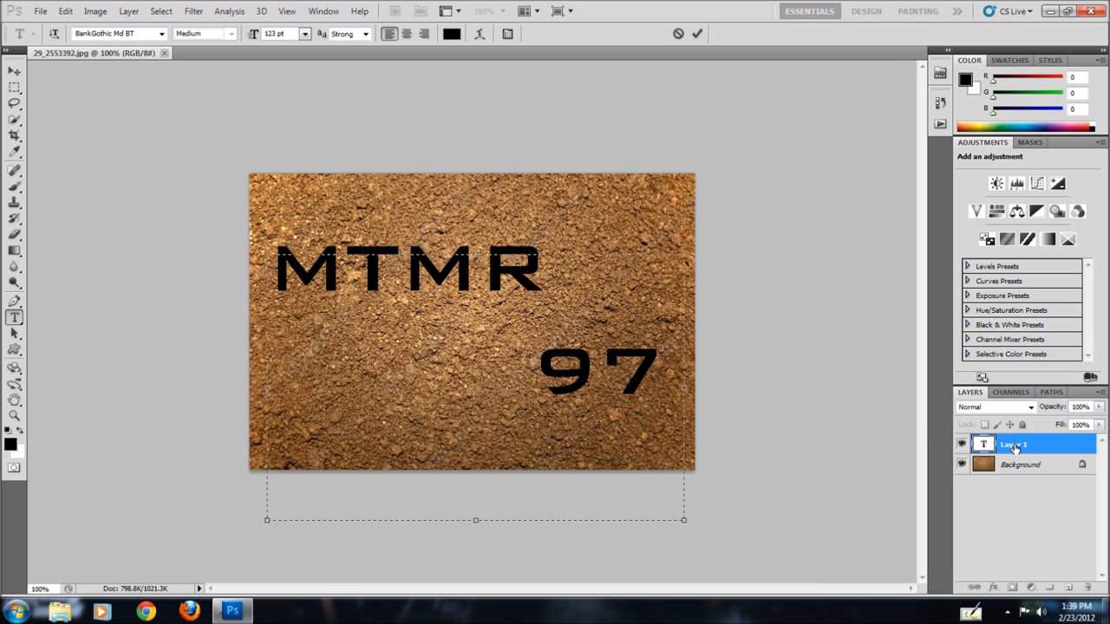
# Commit the MTMR 97 text and open the New Layer dialog for the Background layer
pyautogui.click(697, 33)
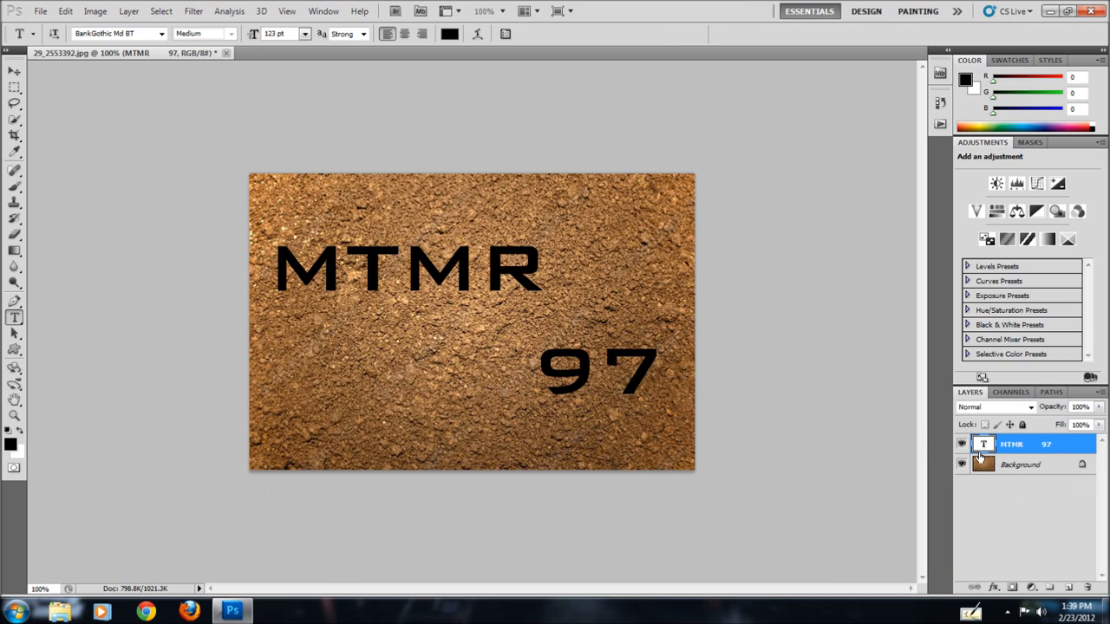
pyautogui.moveTo(1006, 452)
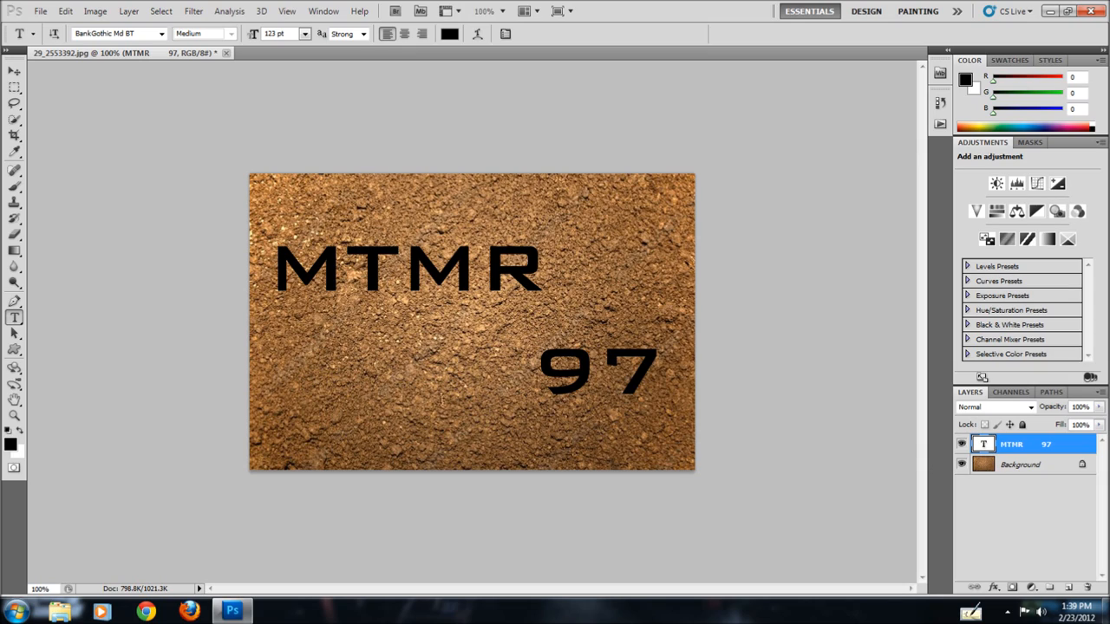
pyautogui.moveTo(828, 483)
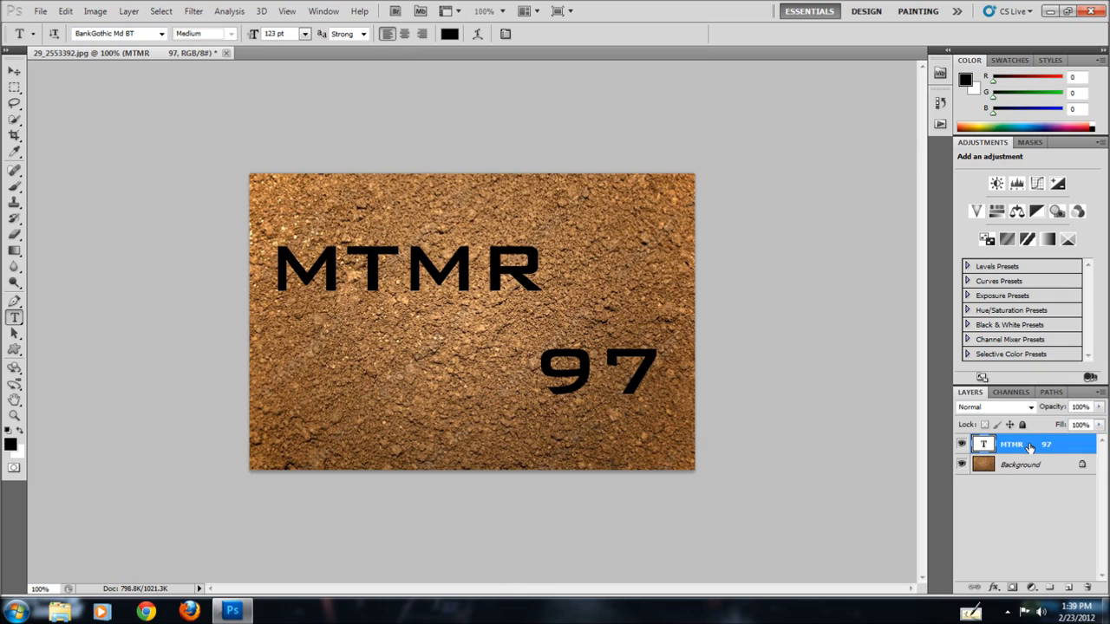
pyautogui.moveTo(1015, 464)
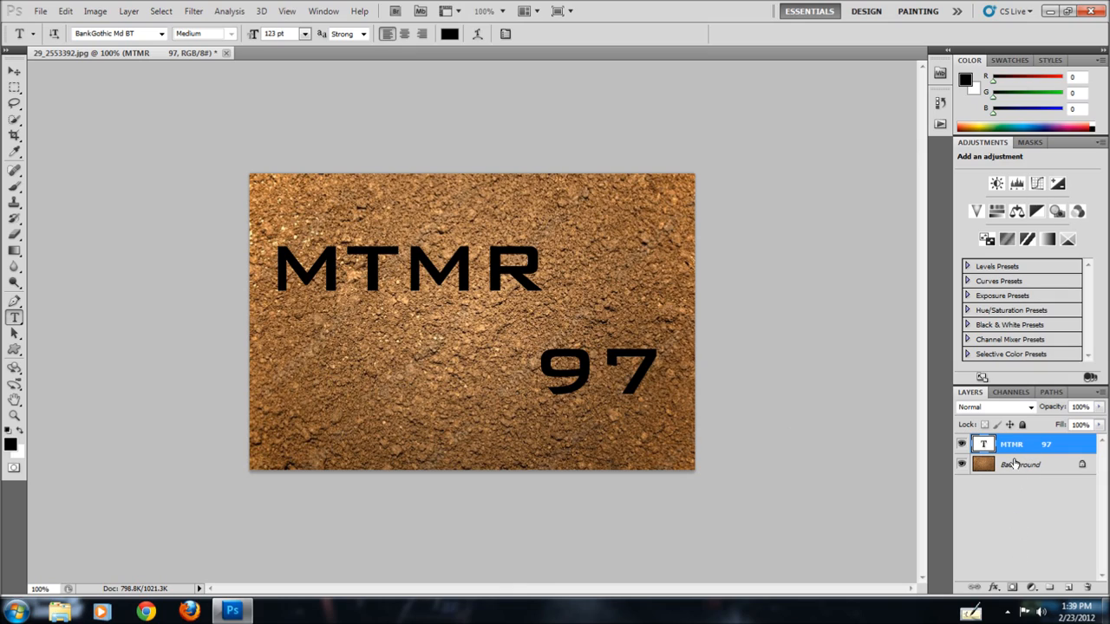
pyautogui.moveTo(1021, 454)
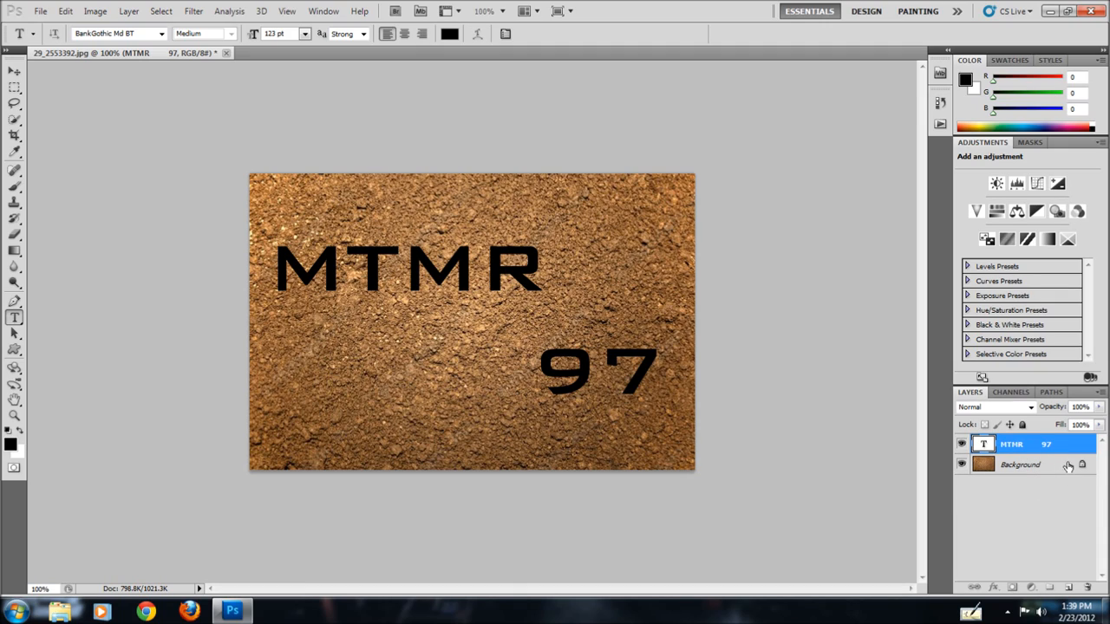
pyautogui.click(1021, 464)
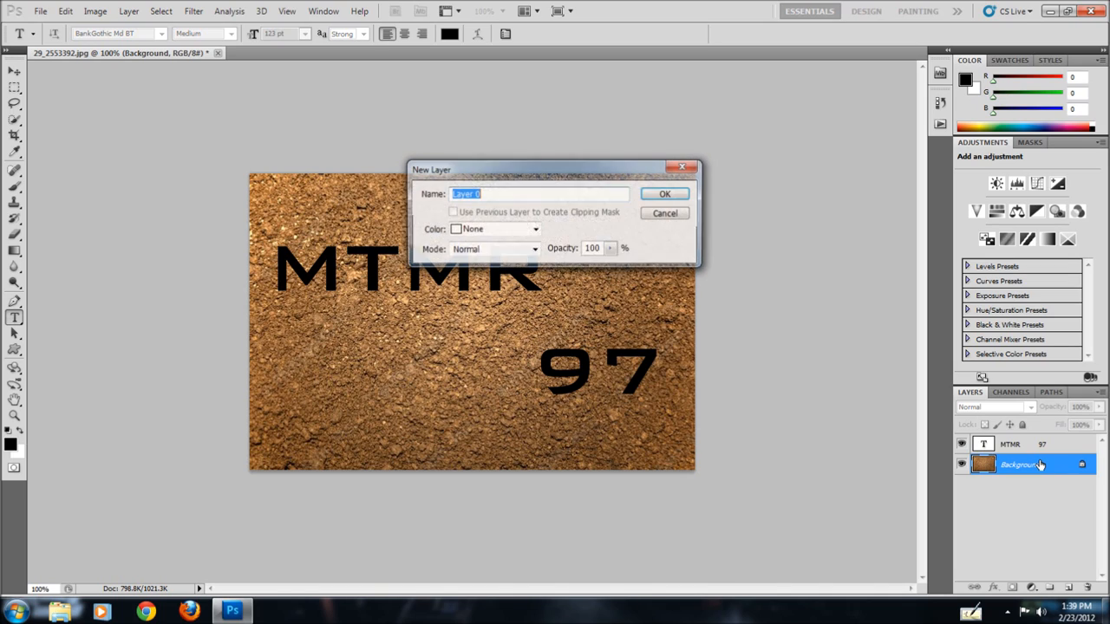
# Convert the locked soil Background into an ordinary layer named Layer 0
pyautogui.moveTo(555, 169); pyautogui.dragTo(434, 142)
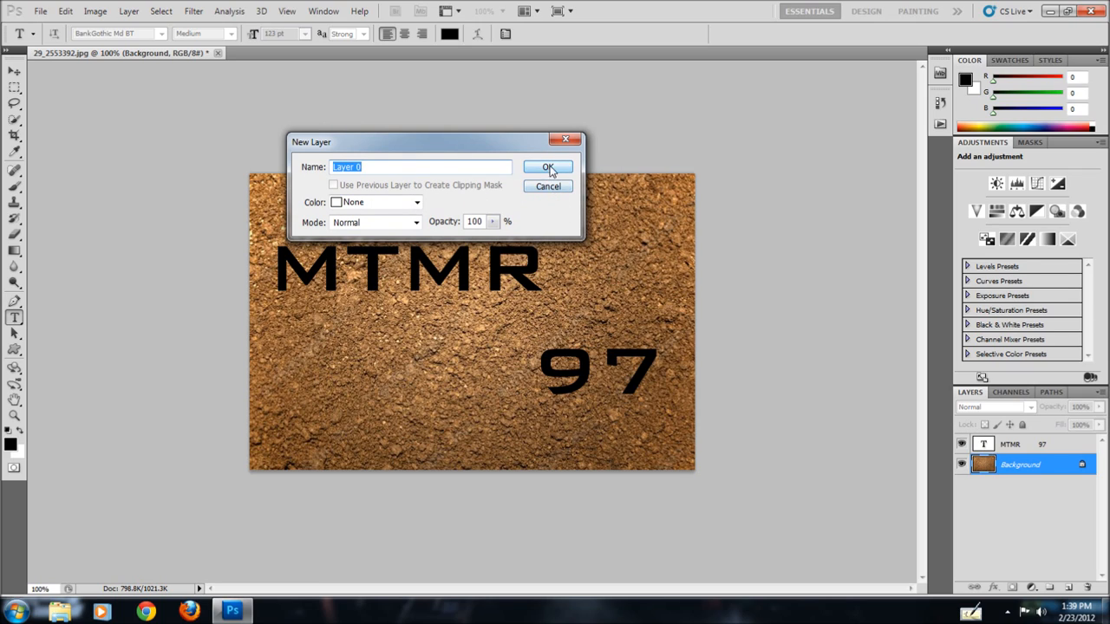
pyautogui.click(547, 167)
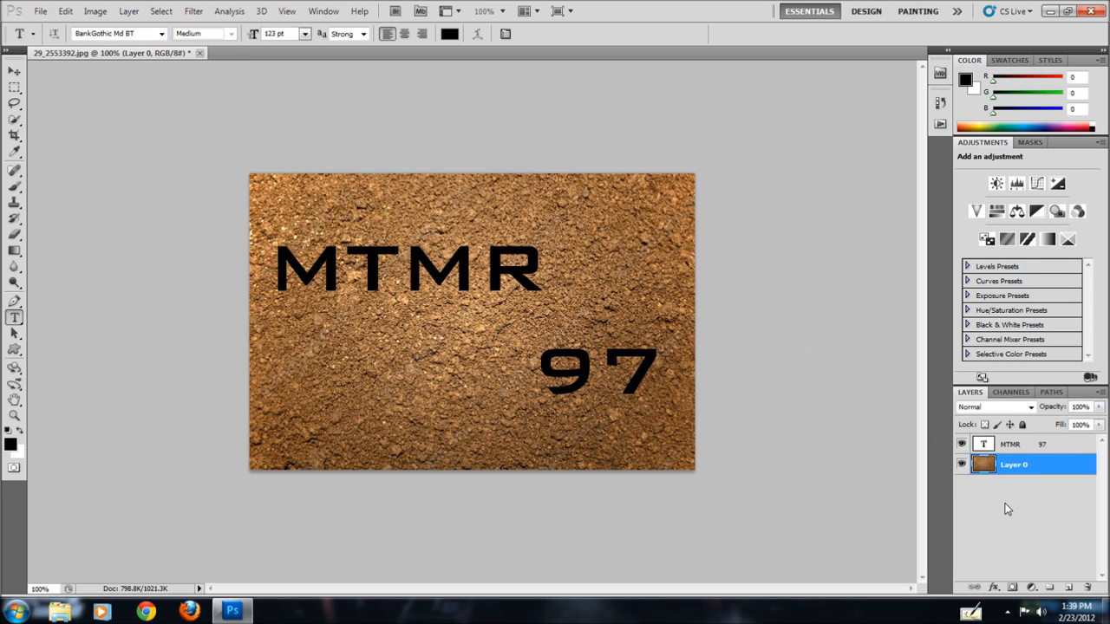
# Restack Layer 0 so the soil texture sits above the MTMR 97 type layer
pyautogui.click(1010, 444)
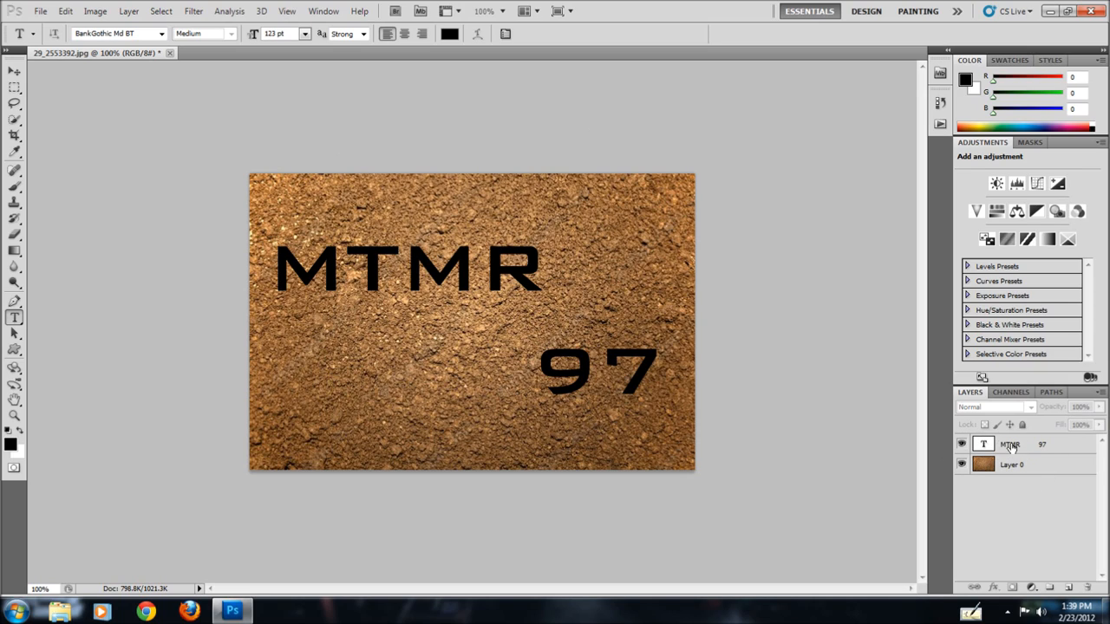
pyautogui.moveTo(1040, 466)
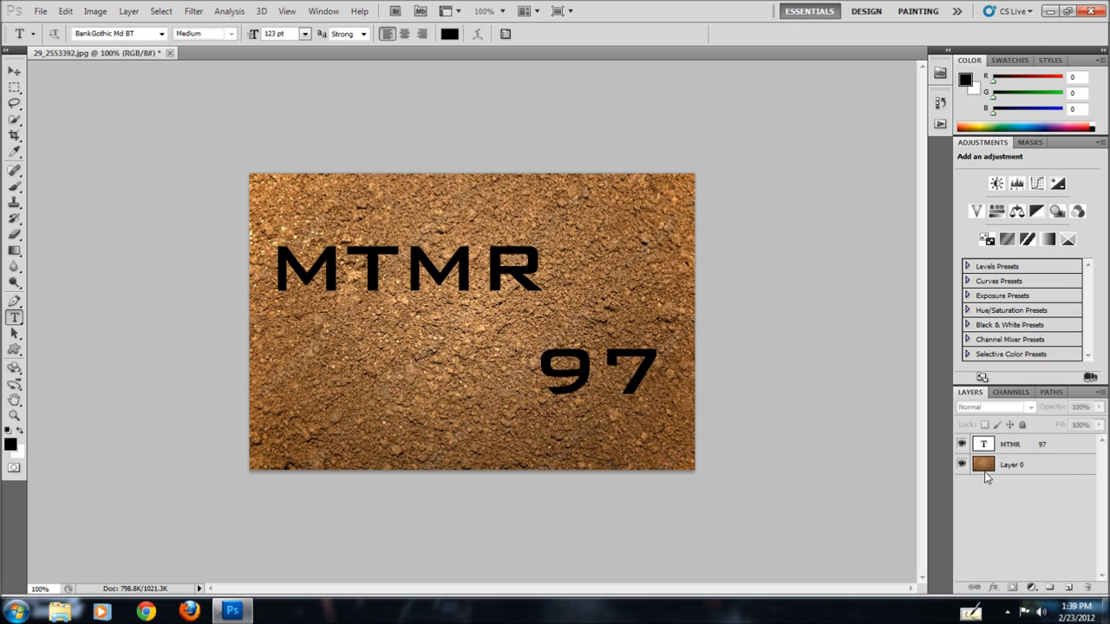
pyautogui.moveTo(1019, 444)
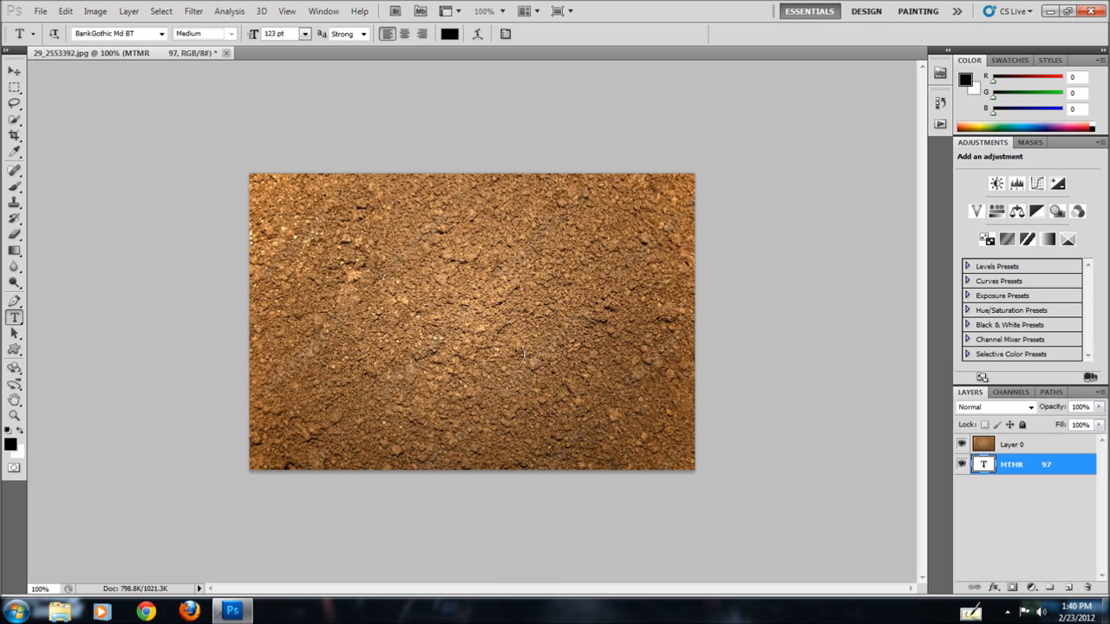
pyautogui.moveTo(1056, 427)
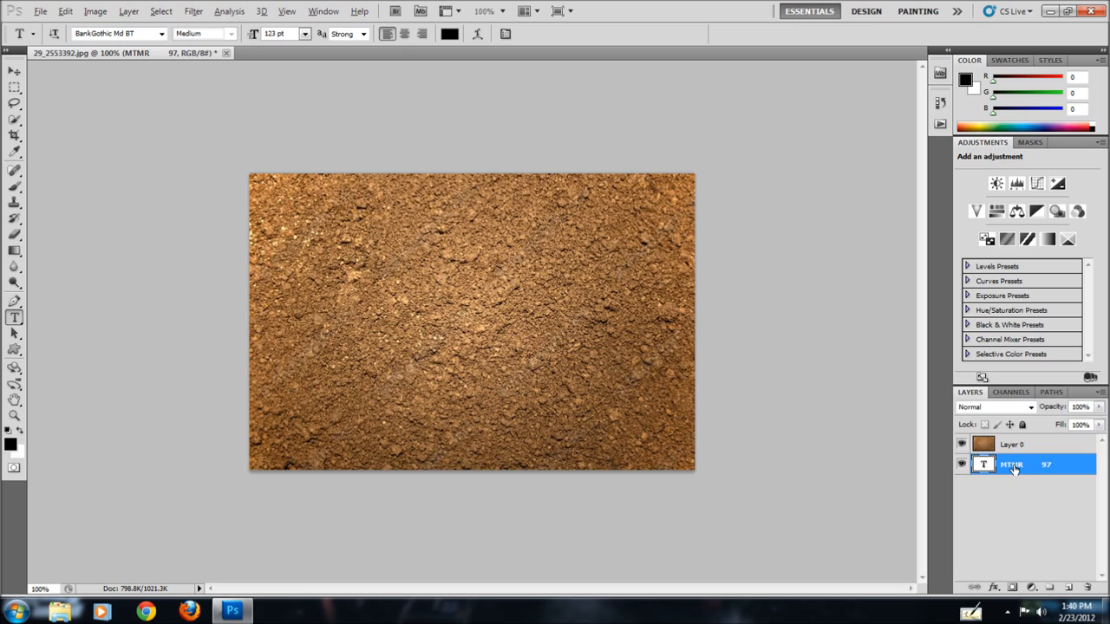
pyautogui.moveTo(1009, 475)
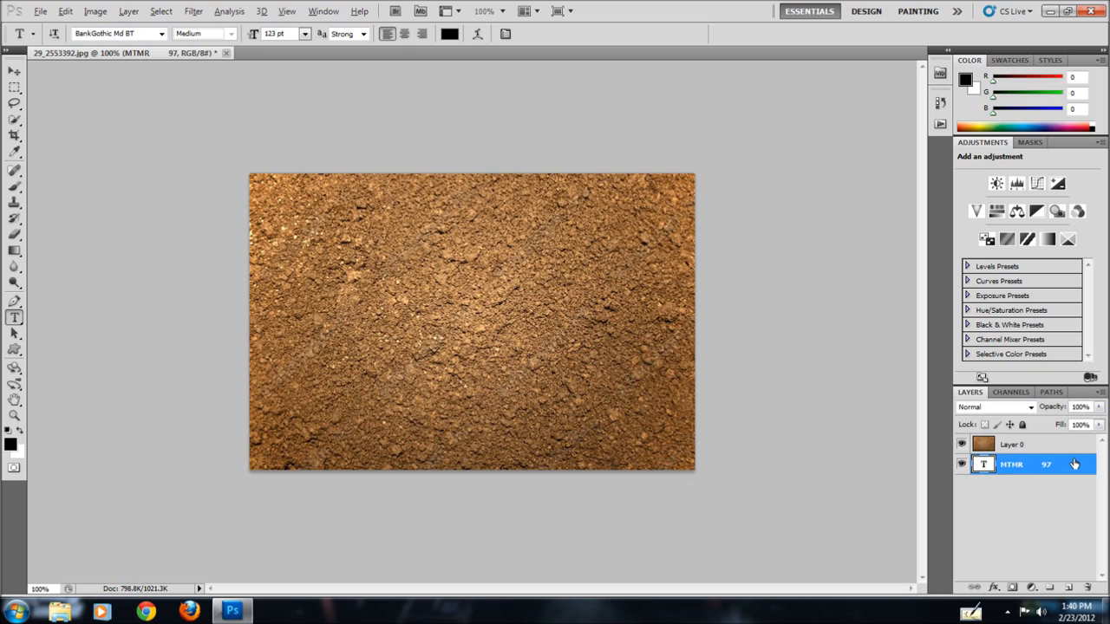
pyautogui.moveTo(1078, 459)
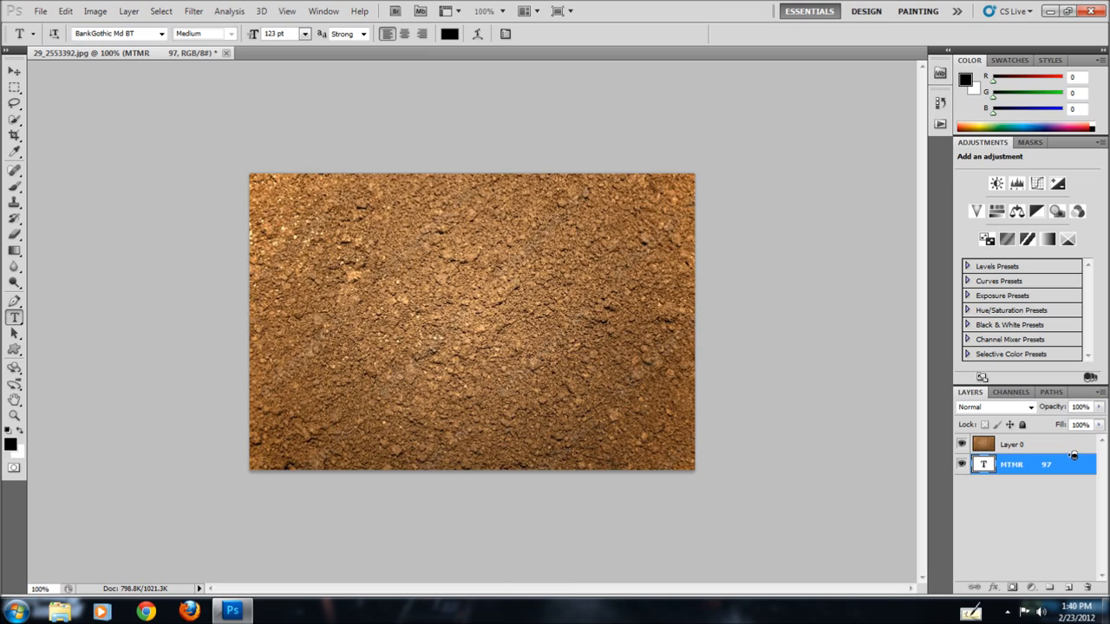
# Make Layer 0 a clipping mask on the MTMR 97 text layer
pyautogui.click(961, 444)
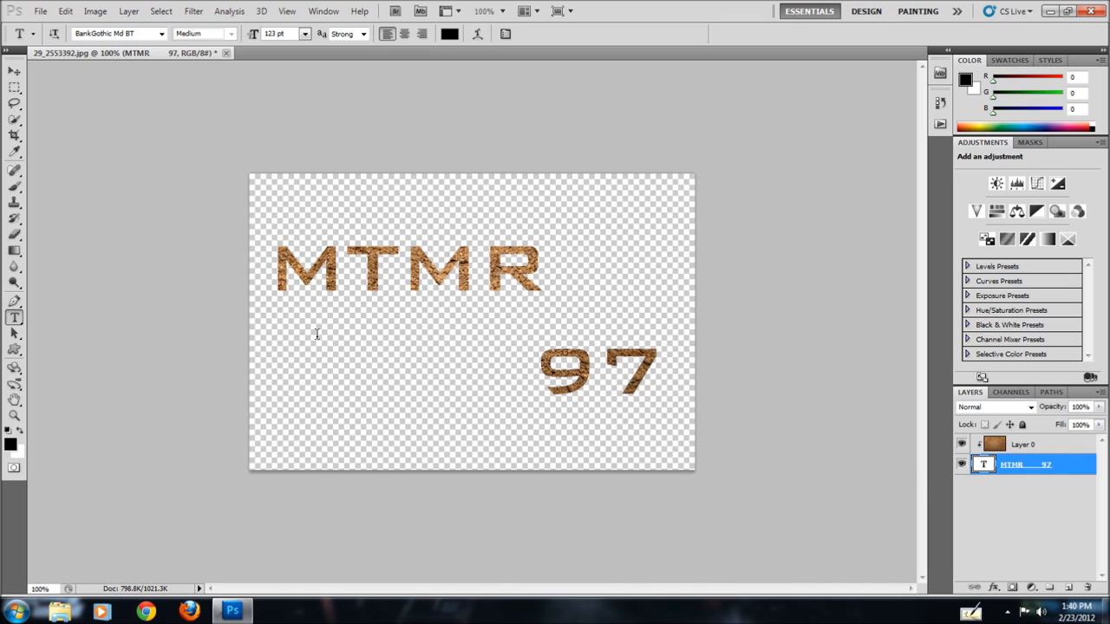
pyautogui.moveTo(602, 347)
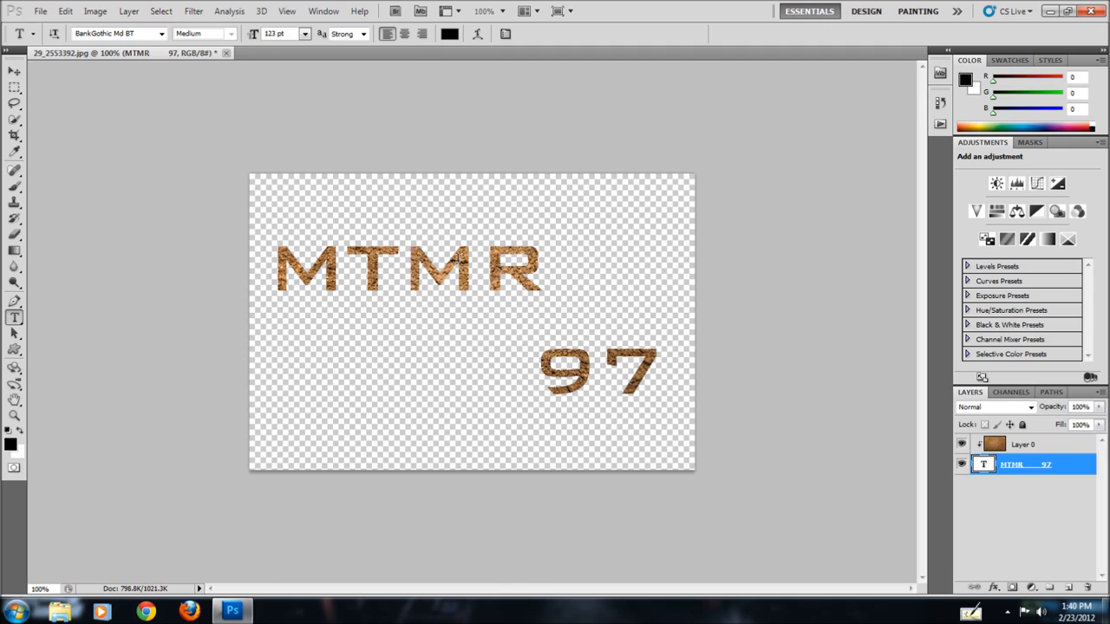
pyautogui.moveTo(1041, 469)
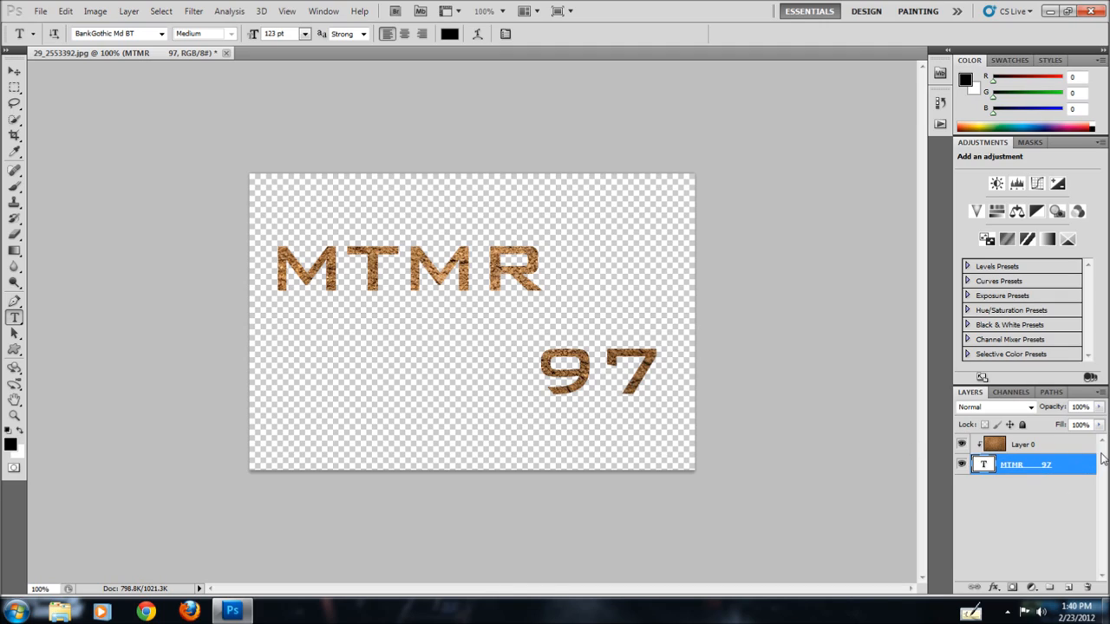
pyautogui.moveTo(241, 306)
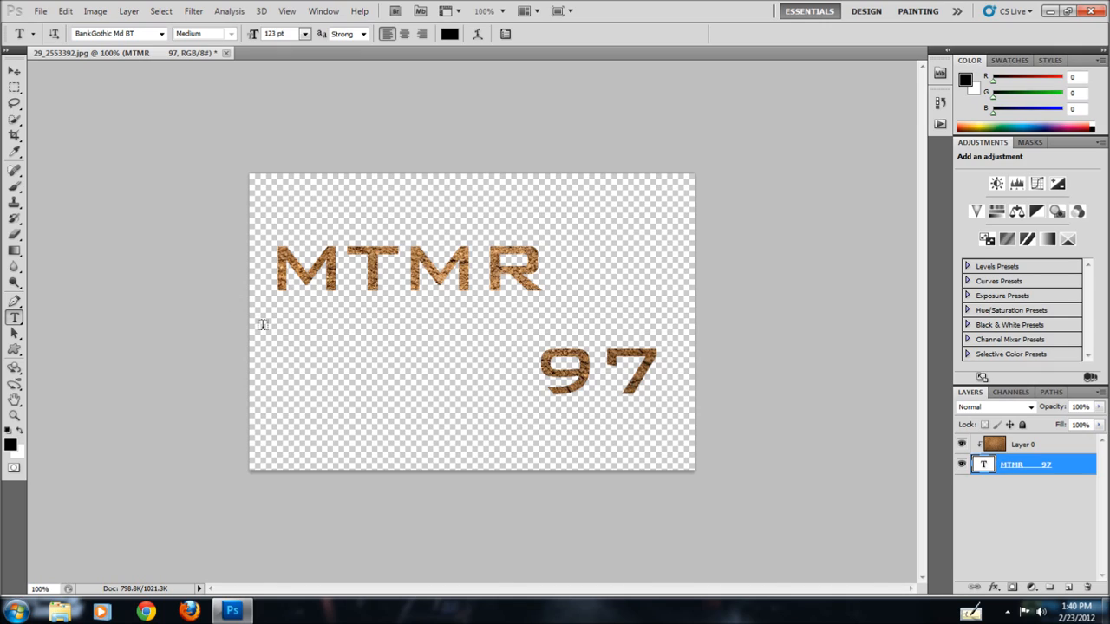
pyautogui.moveTo(448, 337)
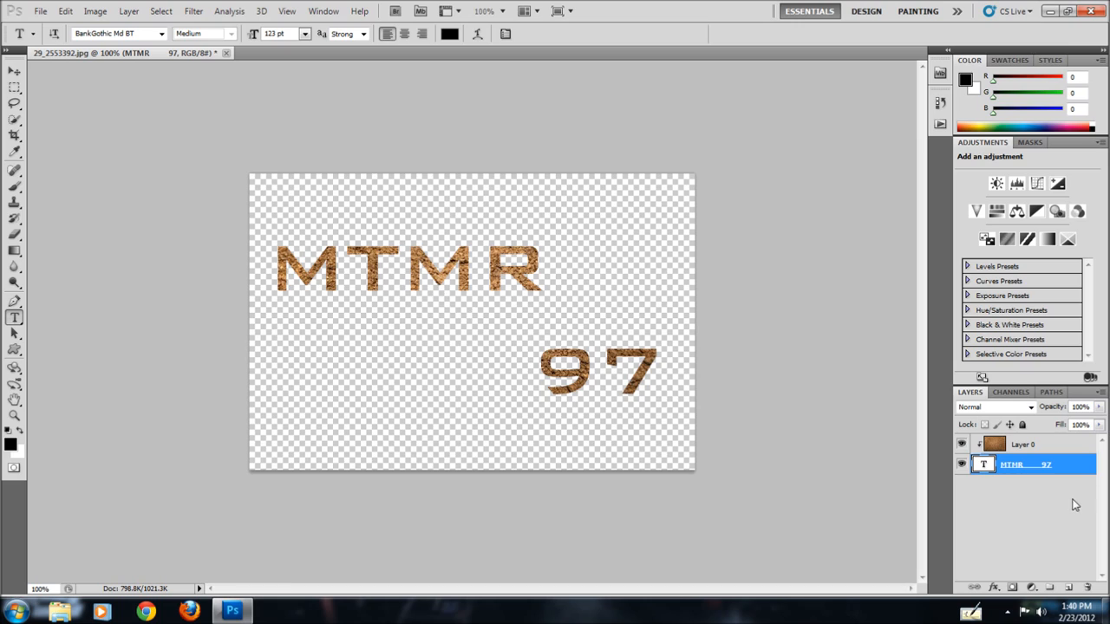
pyautogui.moveTo(421, 290)
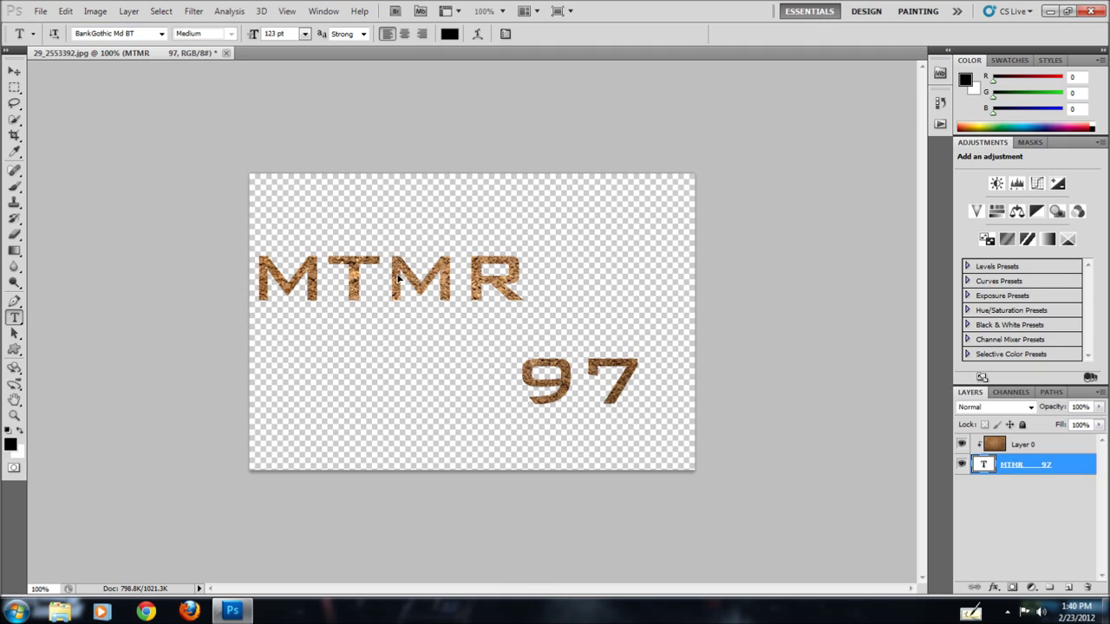
# Select the soil Layer 0 and nudge the lettering slightly right
pyautogui.click(1025, 445)
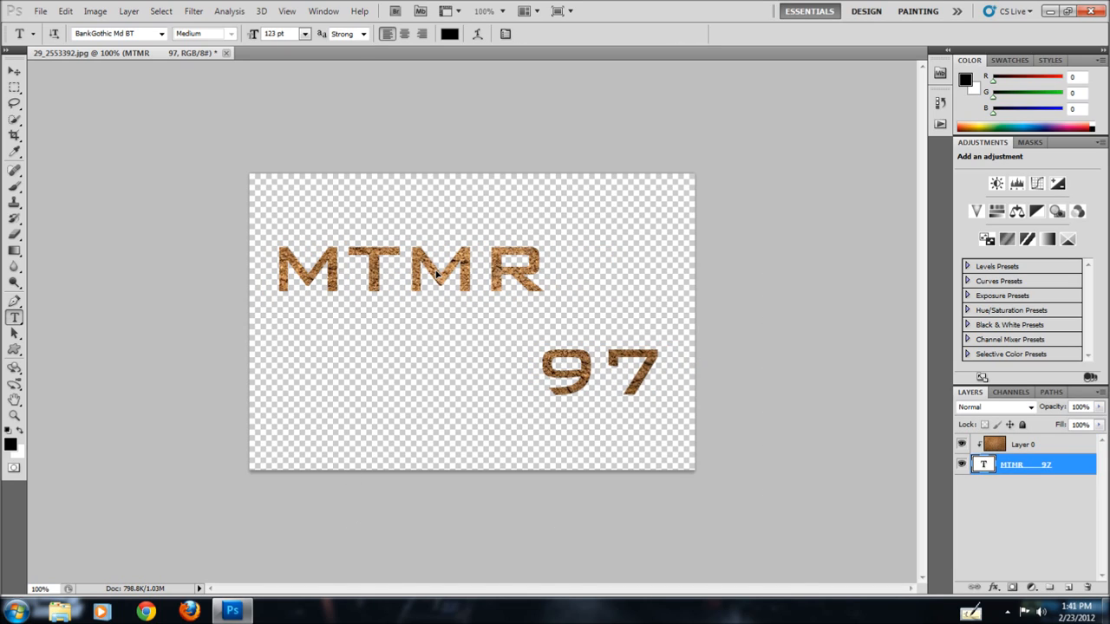
pyautogui.click(1025, 444)
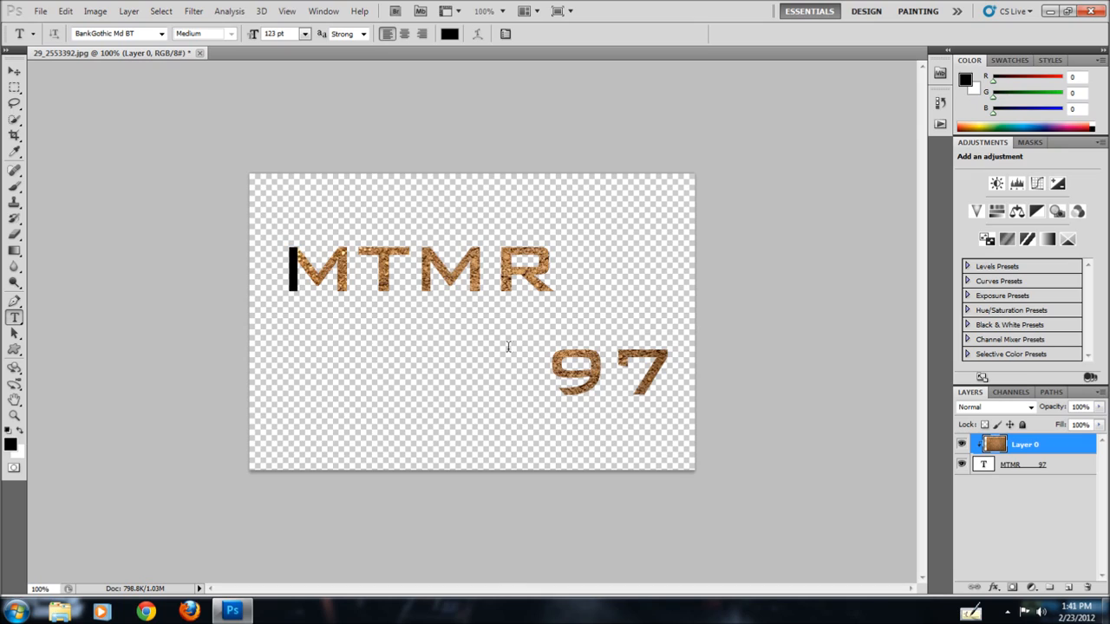
pyautogui.moveTo(904, 448)
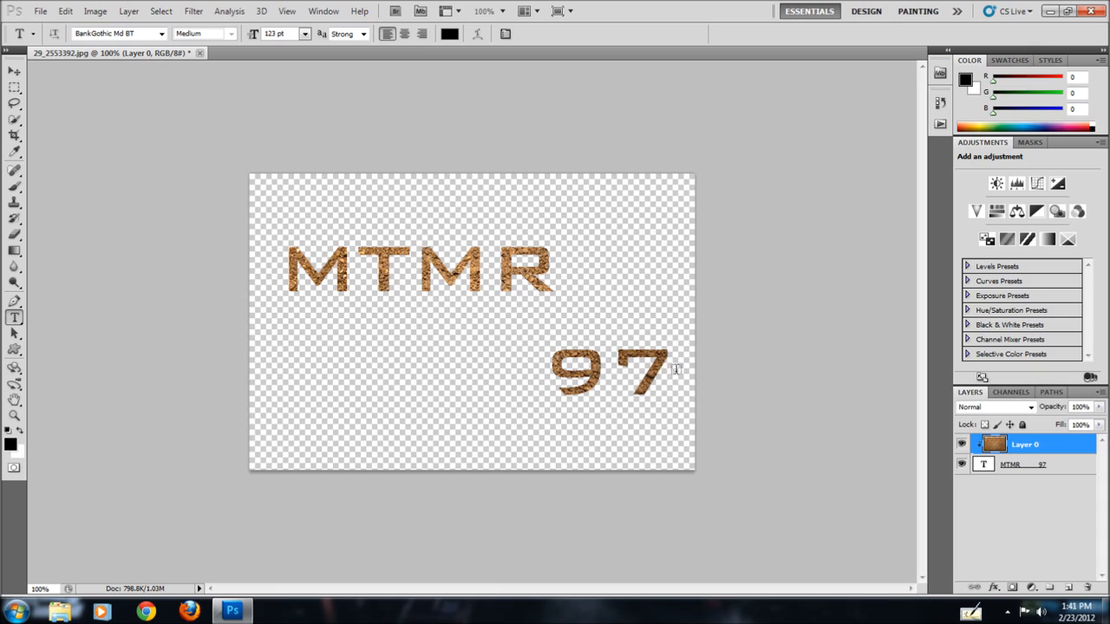
pyautogui.moveTo(683, 319)
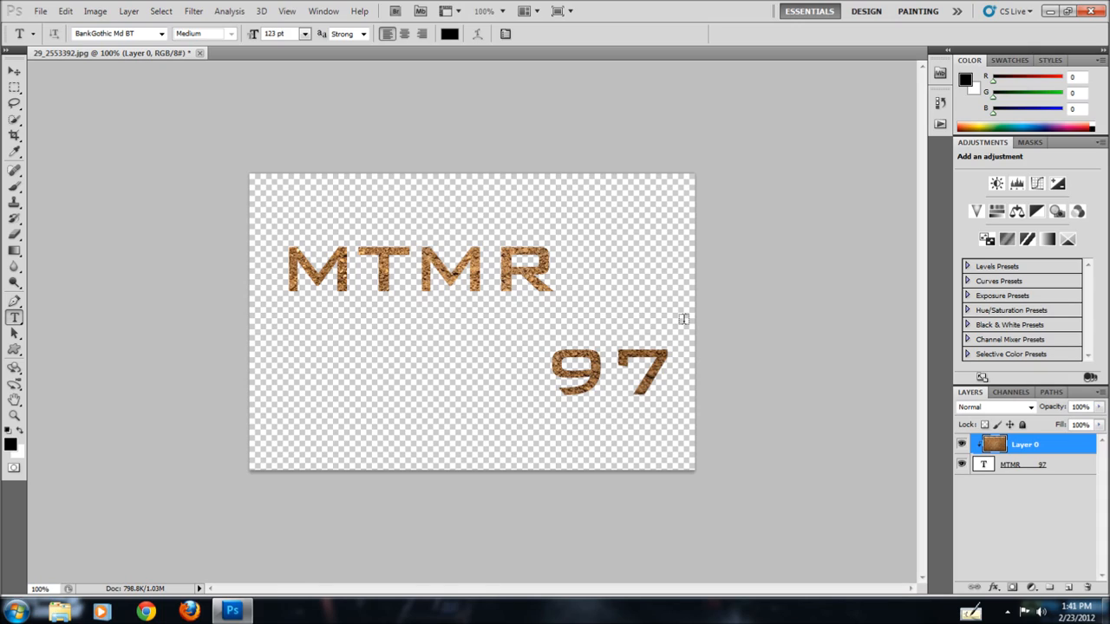